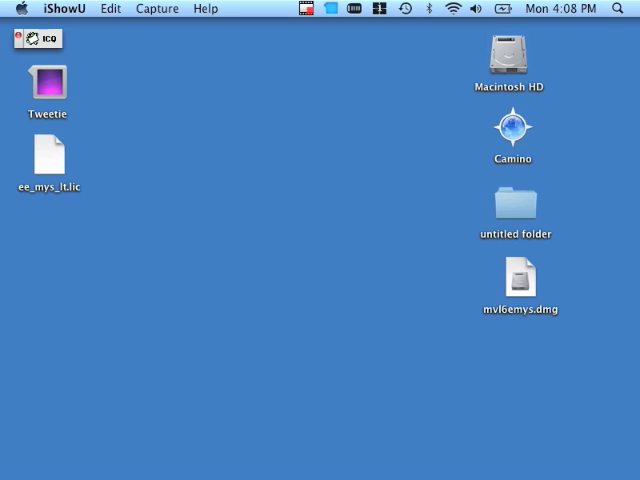
# - Open the mvl6emys.dmg disk image on the desktop to launch the OpenLink installer
pyautogui.doubleClick(519, 278)
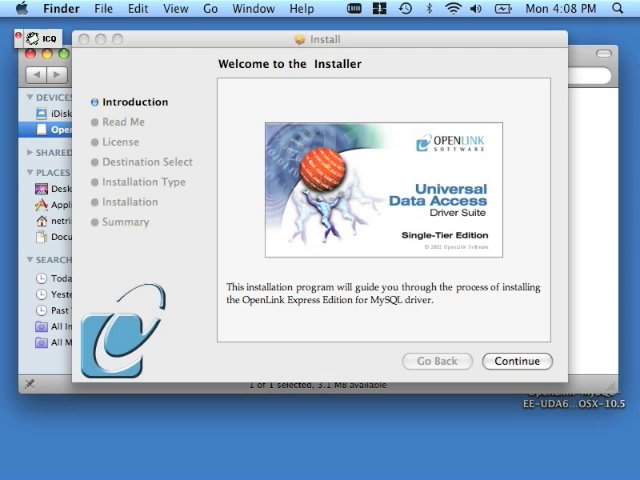
# - Skip the Introduction and Read Me, then agree to the OpenLink license
pyautogui.click(517, 361)
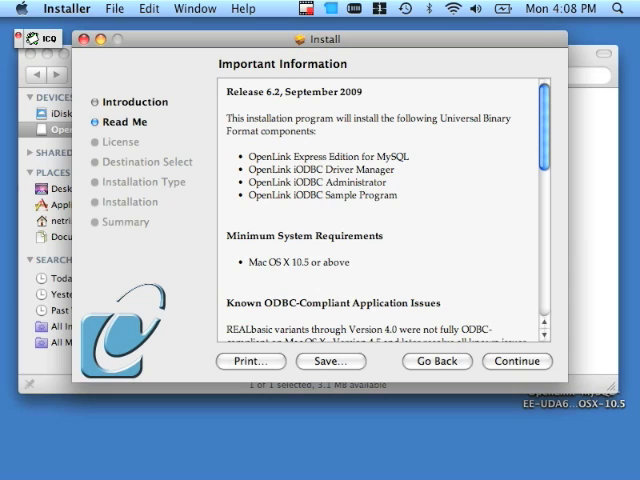
pyautogui.click(517, 361)
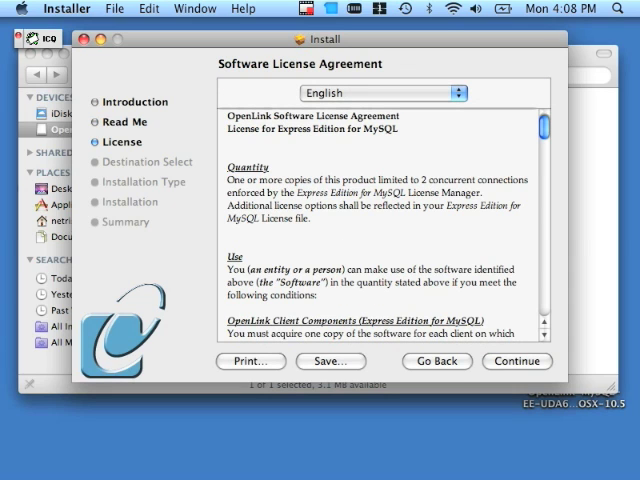
pyautogui.scroll(-3)
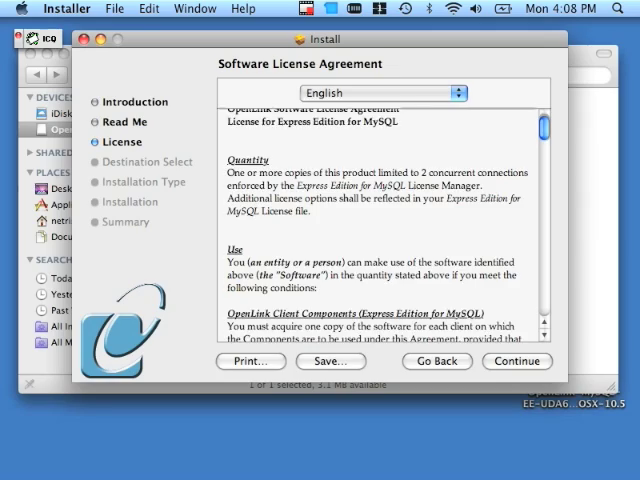
pyautogui.scroll(-3)
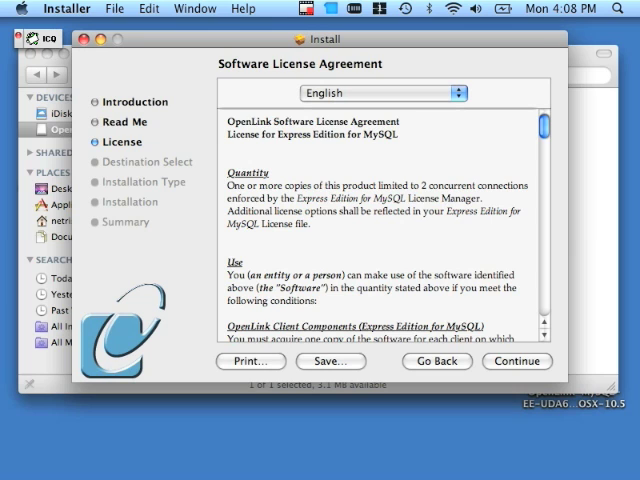
pyautogui.click(516, 361)
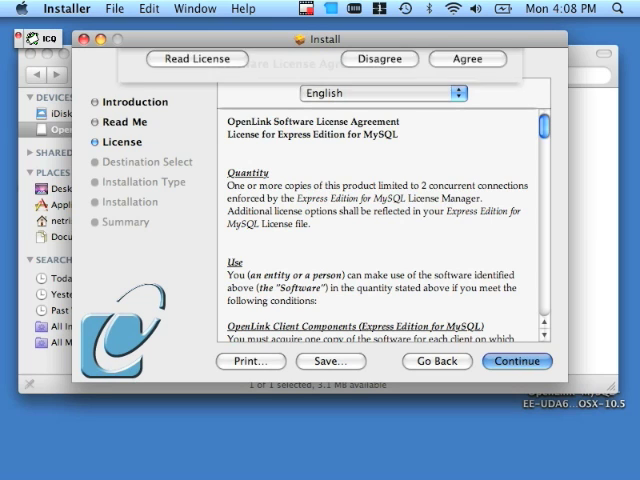
pyautogui.click(467, 58)
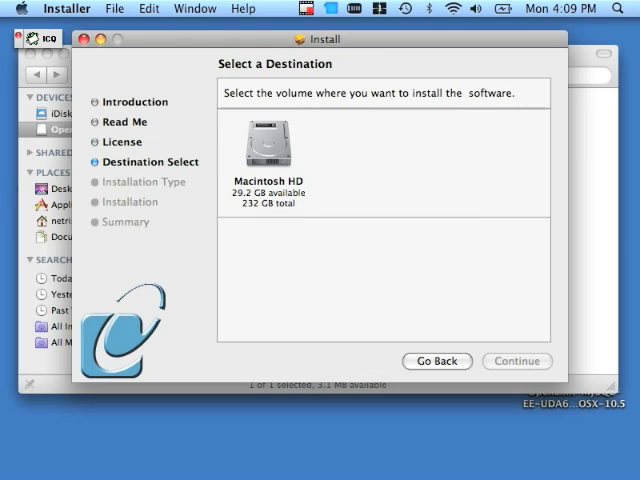
# - Choose Macintosh HD as the destination volume and continue to the install summary
pyautogui.click(267, 145)
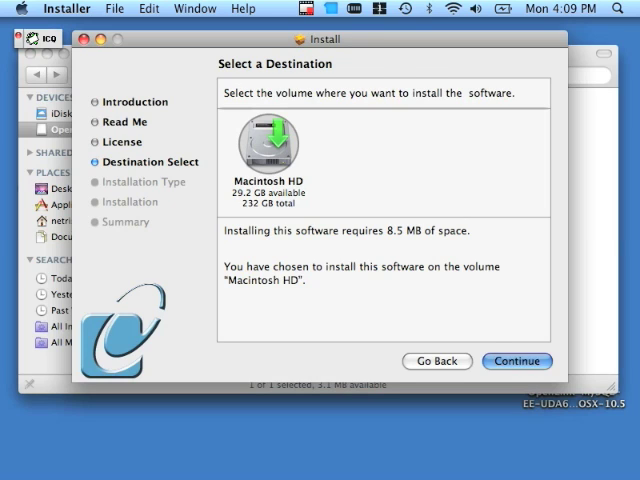
pyautogui.click(517, 361)
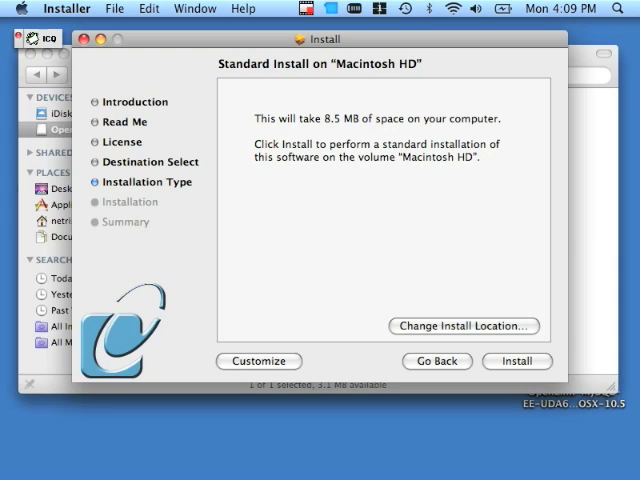
# - Start the standard install and authorize it with the administrator password
pyautogui.click(517, 361)
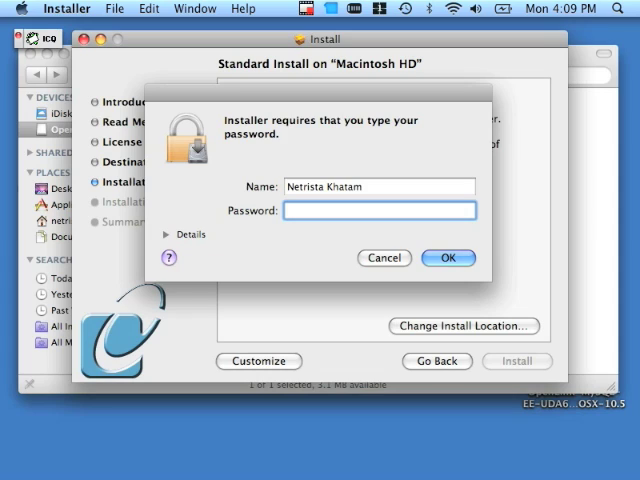
pyautogui.write('•••••')
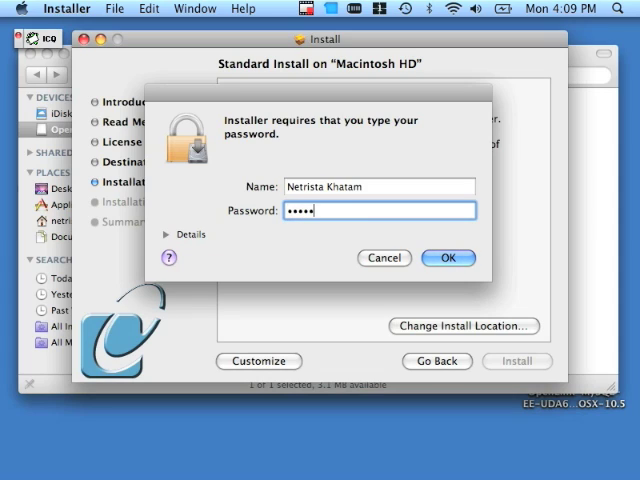
pyautogui.write('•••')
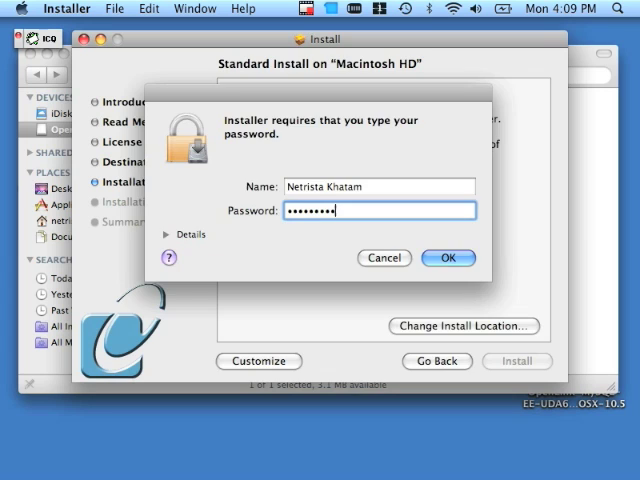
pyautogui.click(449, 258)
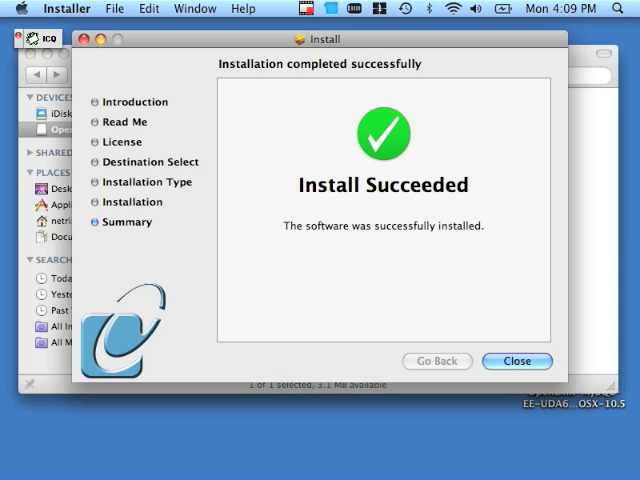
pyautogui.click(516, 361)
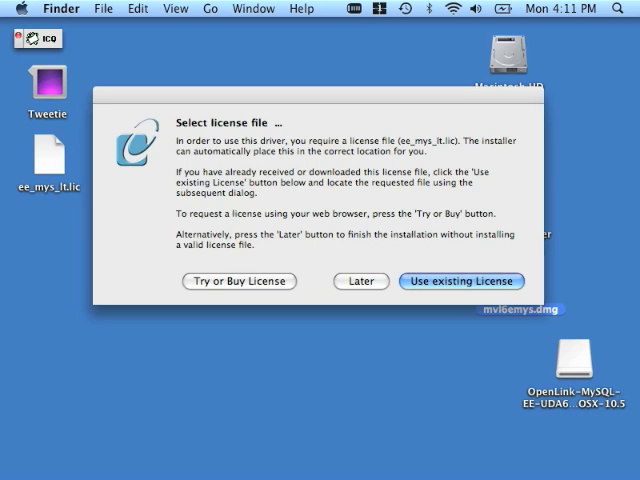
# - Select the ee_mys_lt.lic file icon on the desktop
pyautogui.click(46, 156)
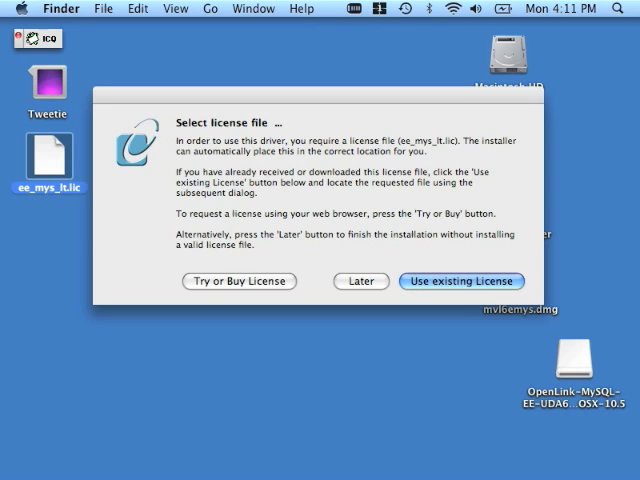
# - Choose Use existing License and pick ee_mys_lt.lic from the Desktop folder
pyautogui.click(461, 281)
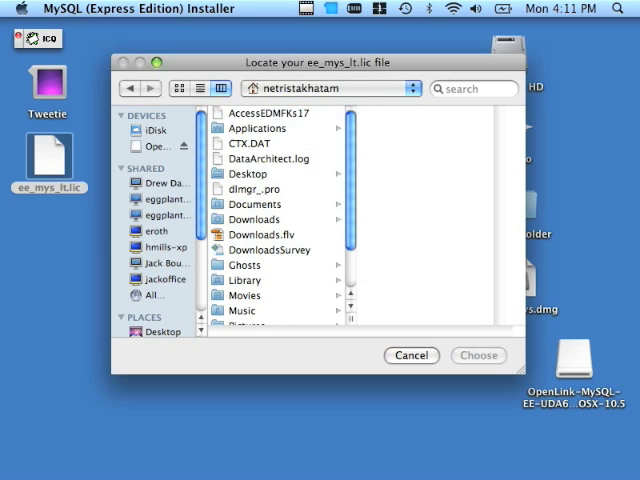
pyautogui.click(247, 173)
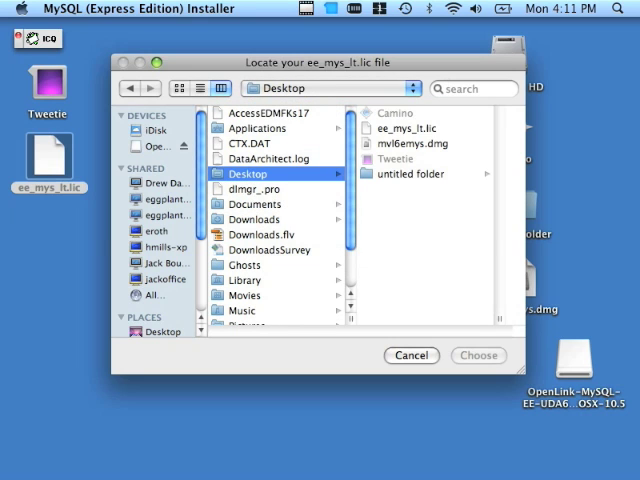
pyautogui.click(411, 355)
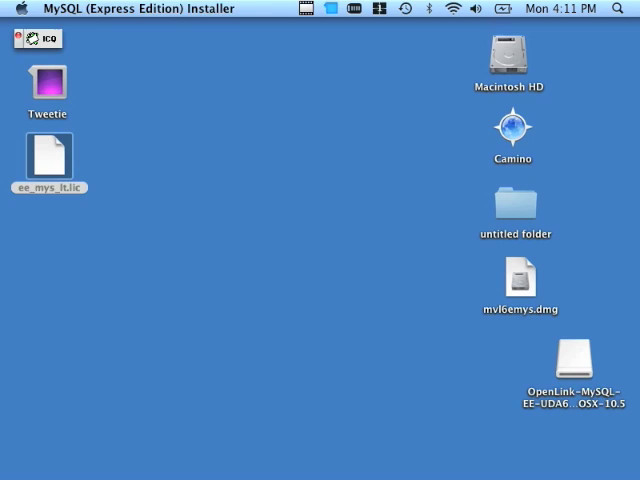